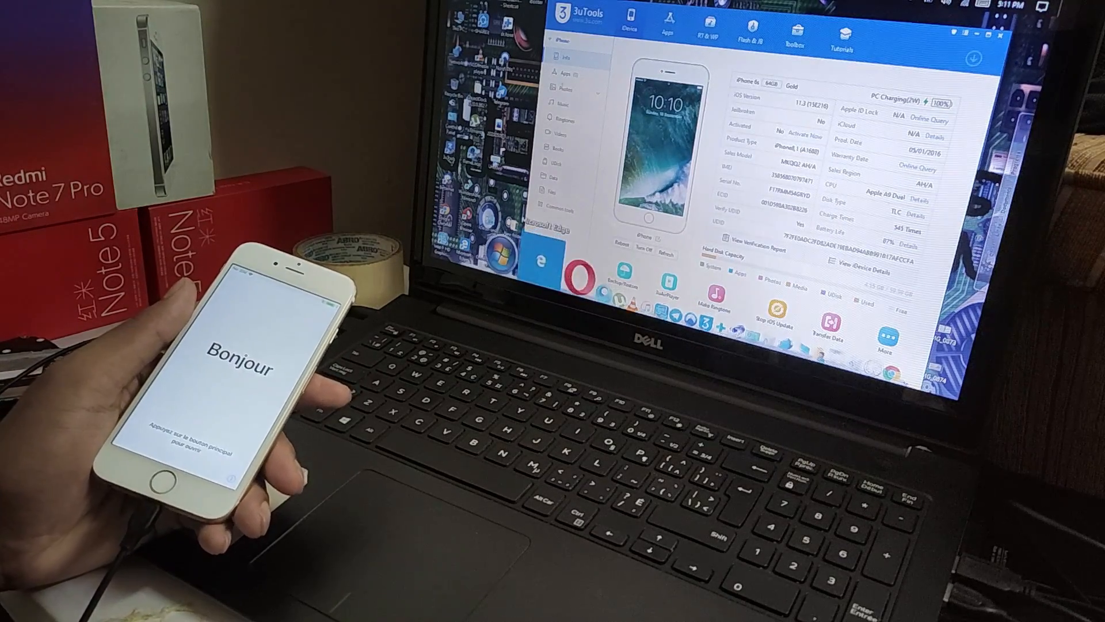
- Switch from the device overview to the Easy Flash firmware list for the iPhone 6s
click(749, 34)
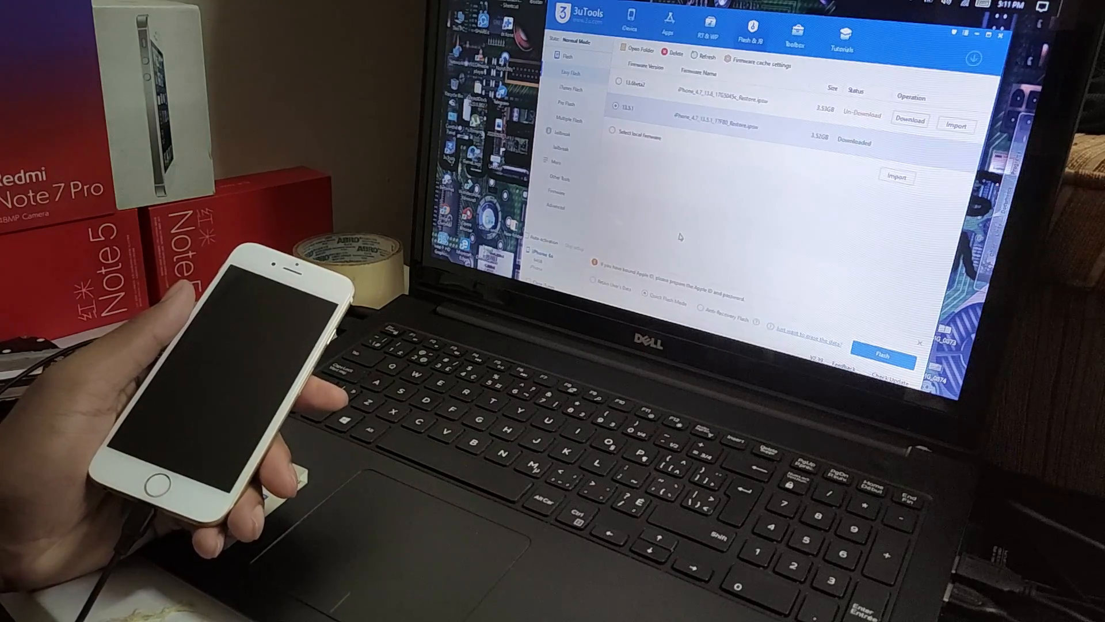
- Begin flashing the downloaded iOS firmware onto the iPhone 6s, confirming without keeping user data
click(885, 353)
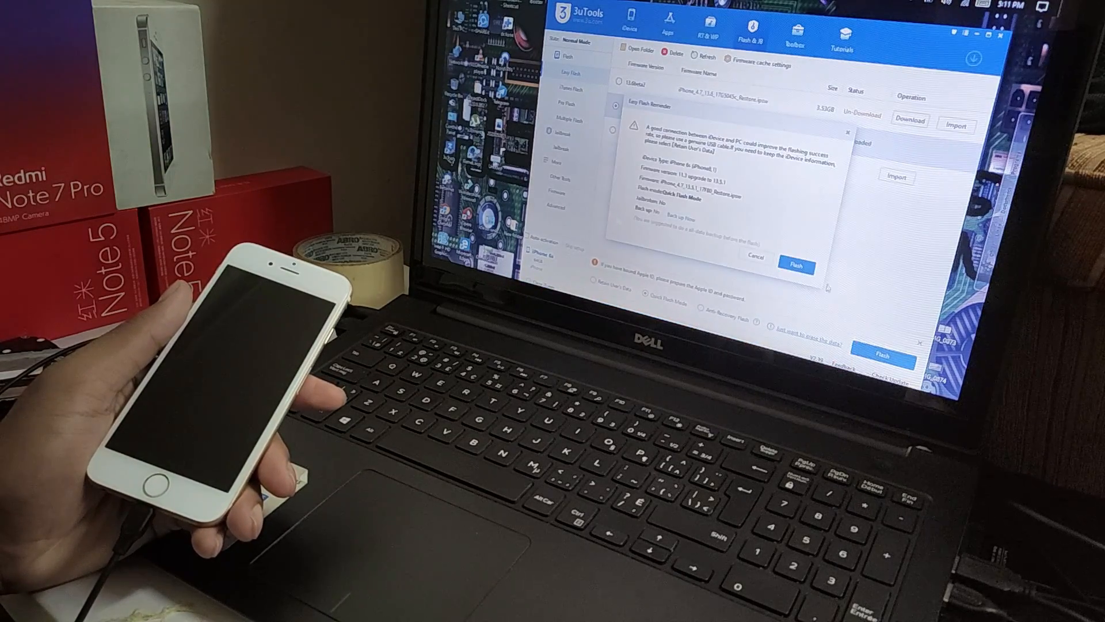
click(797, 268)
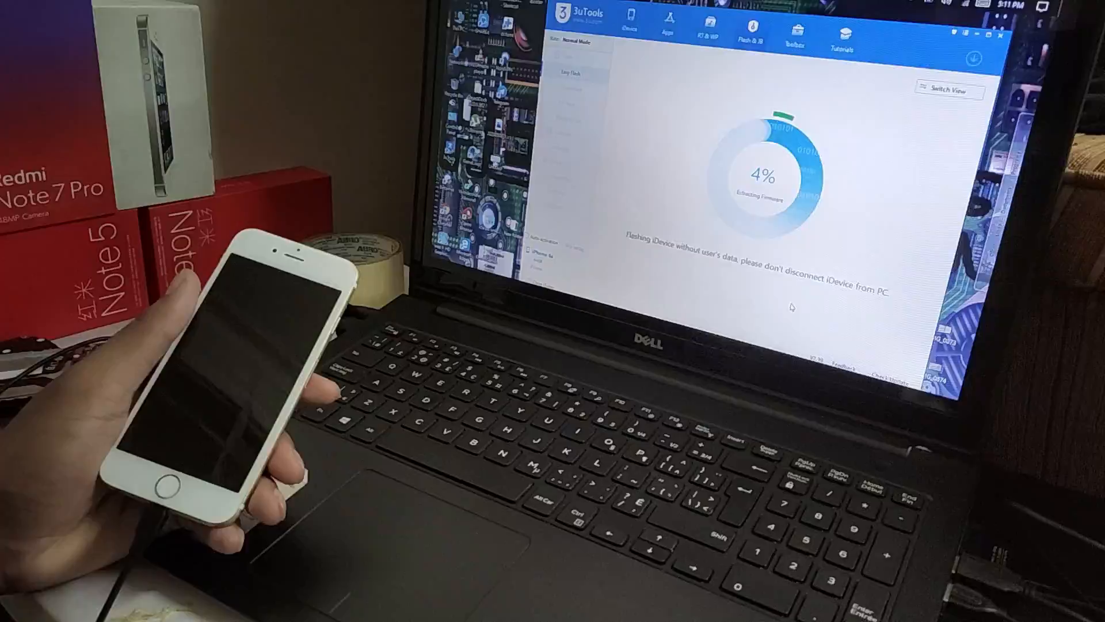